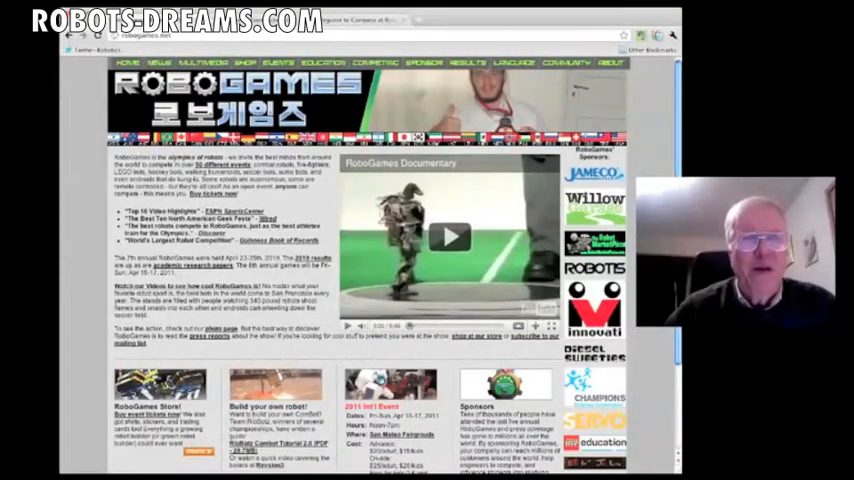
Go from the homepage to the Event Schedule and Rules page via the Events link
scroll("down", 3)
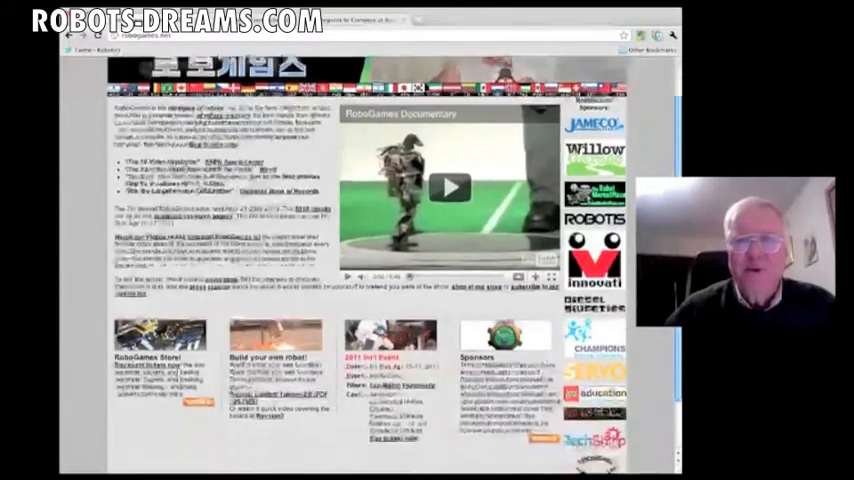
scroll("down", 3)
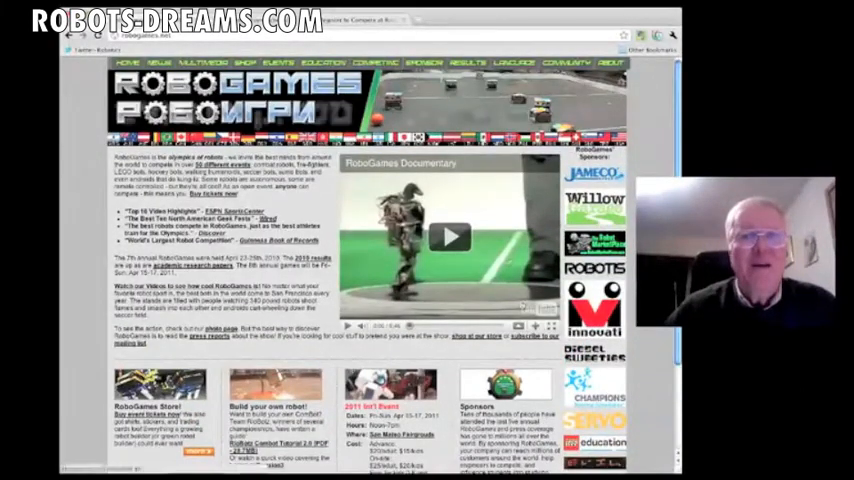
left_click(377, 62)
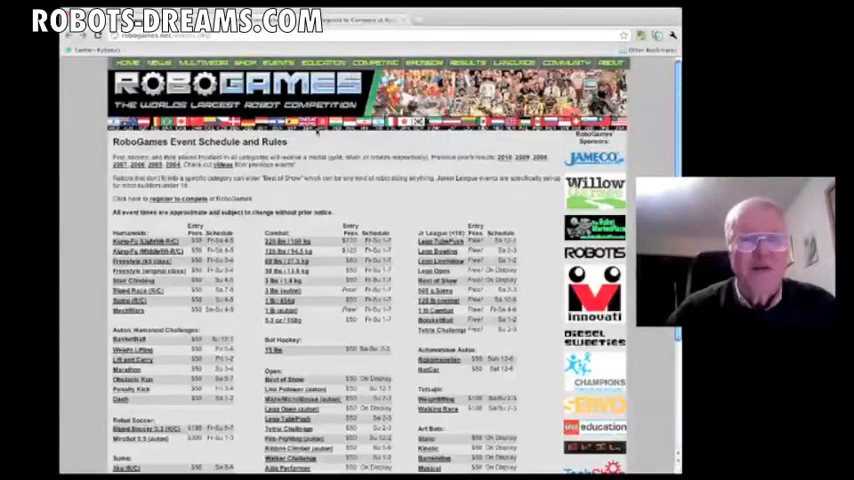
Scroll the schedule page toward the 'register to compete' link
scroll("down", 3)
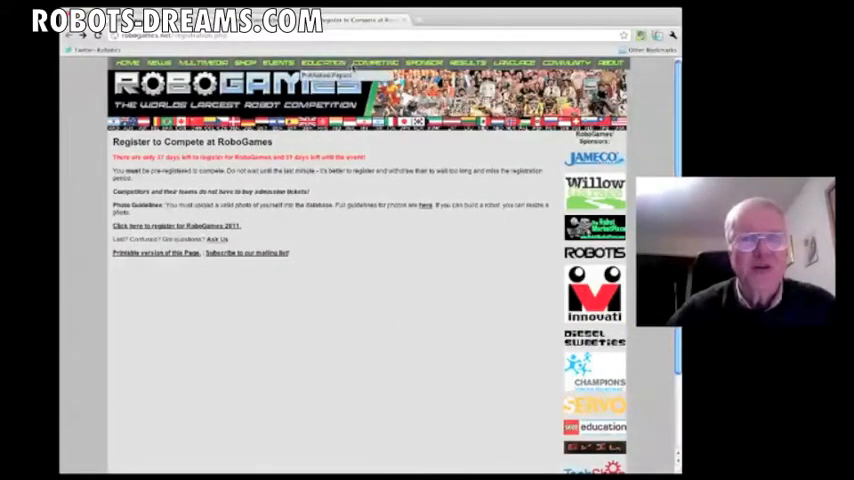
Reach the RoboGames 2011 registration listing with San Mateo dates and per-event entry counts
left_click(376, 62)
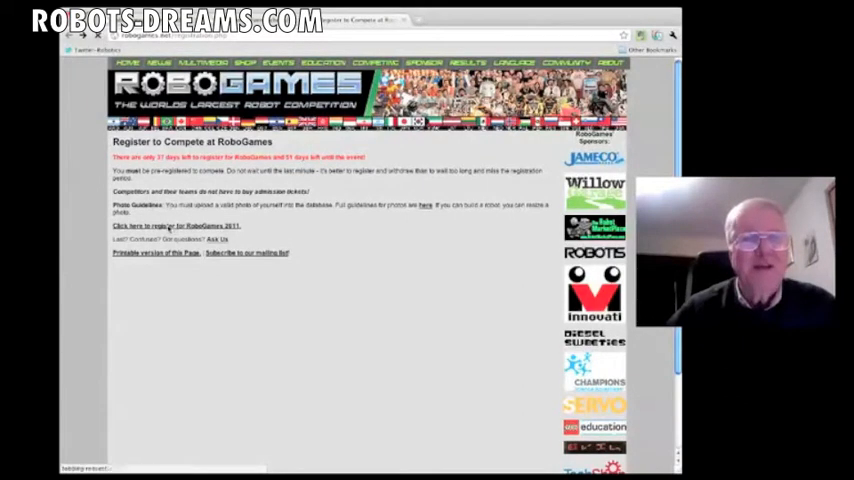
left_click(174, 225)
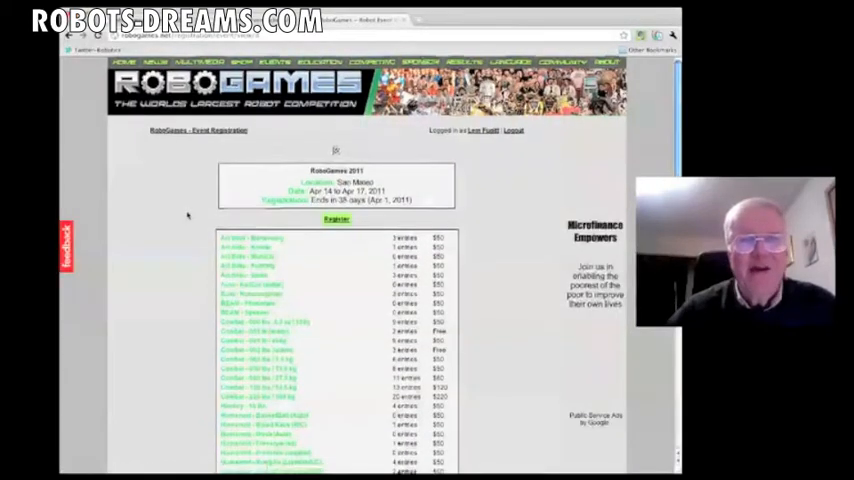
Scroll through the 2011 event list down to the Humanoid - MechWars (LW) division
scroll("down", 3)
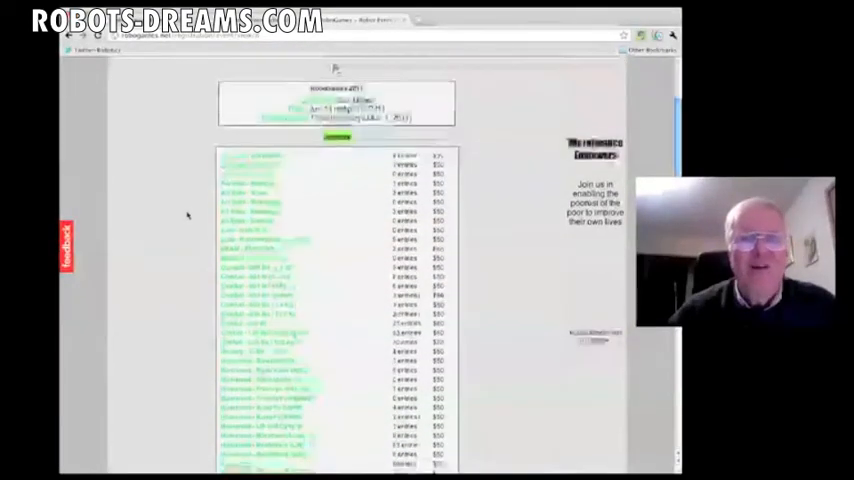
scroll("down", 3)
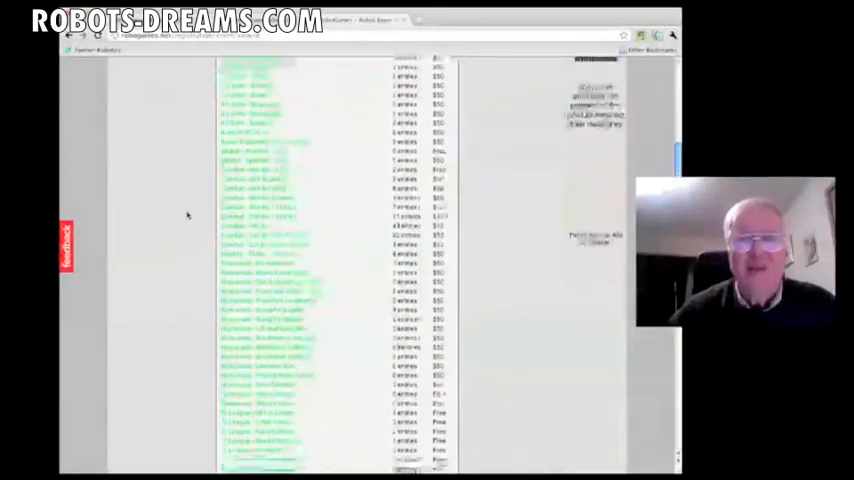
scroll("down", 3)
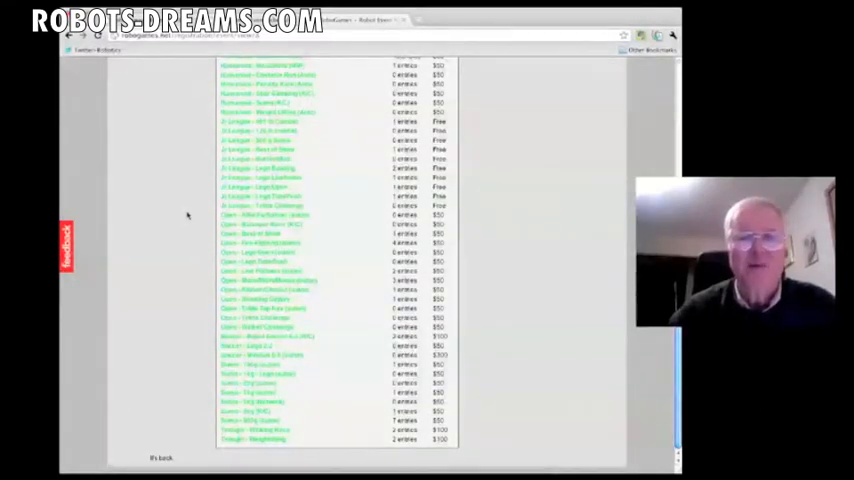
scroll("down", 3)
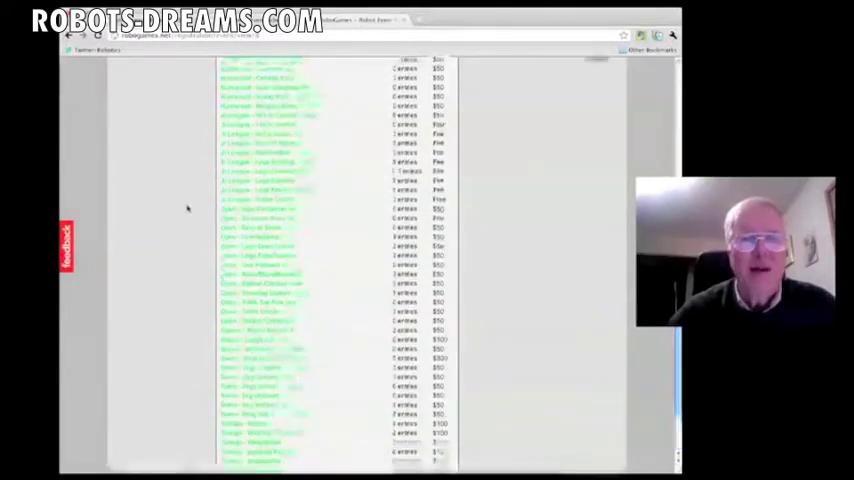
scroll("up", 3)
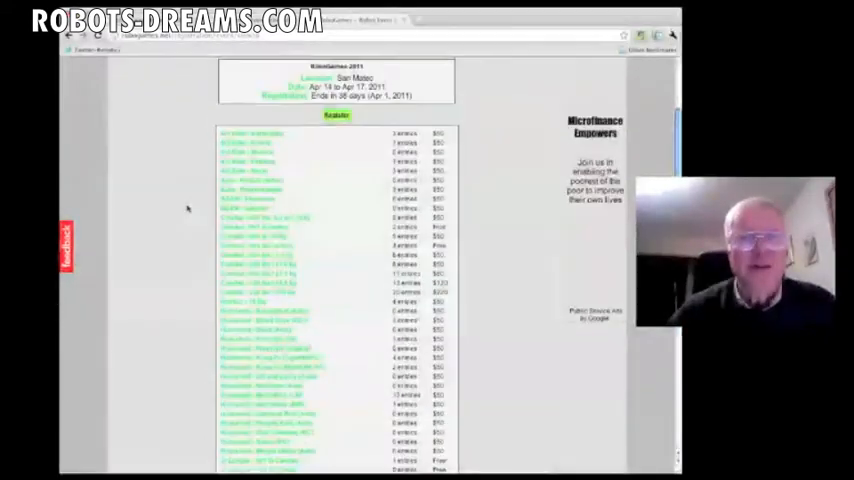
scroll("down", 3)
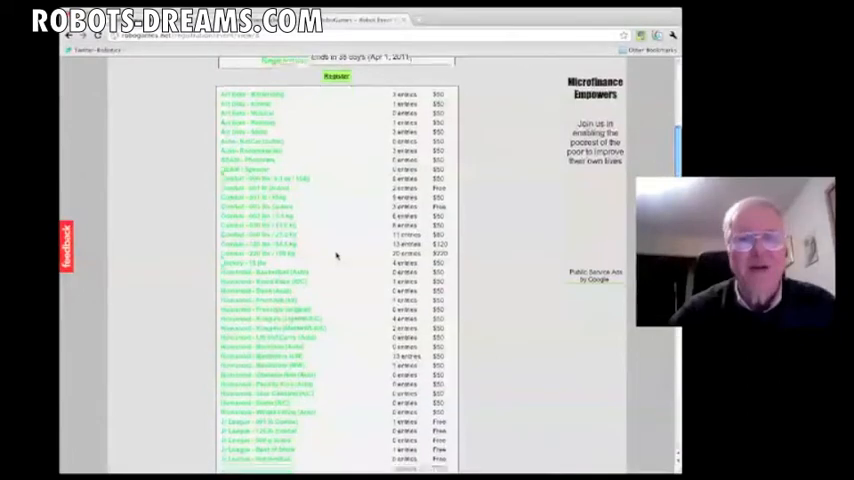
scroll("down", 3)
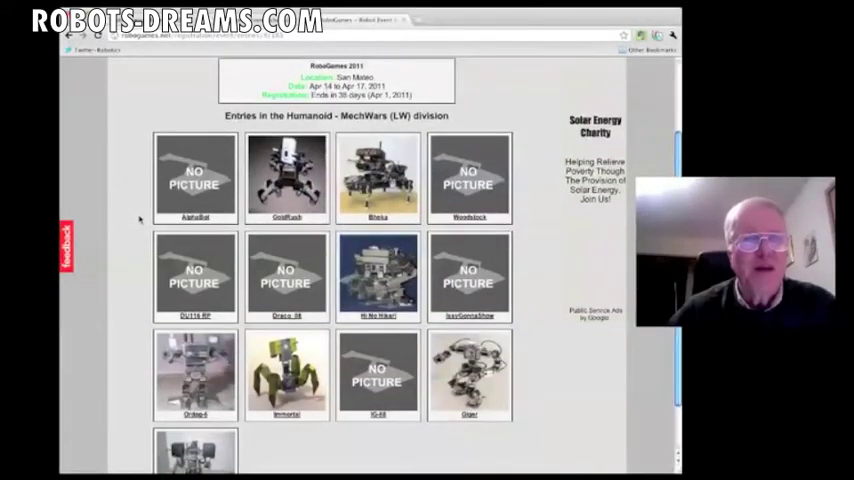
Bring up the entrant profile of the robot Giger from team Mech Warfare
scroll("down", 3)
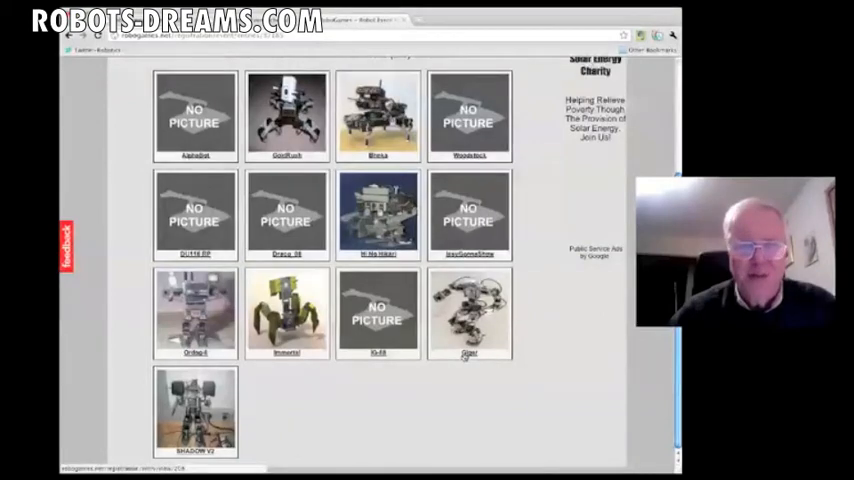
left_click(468, 313)
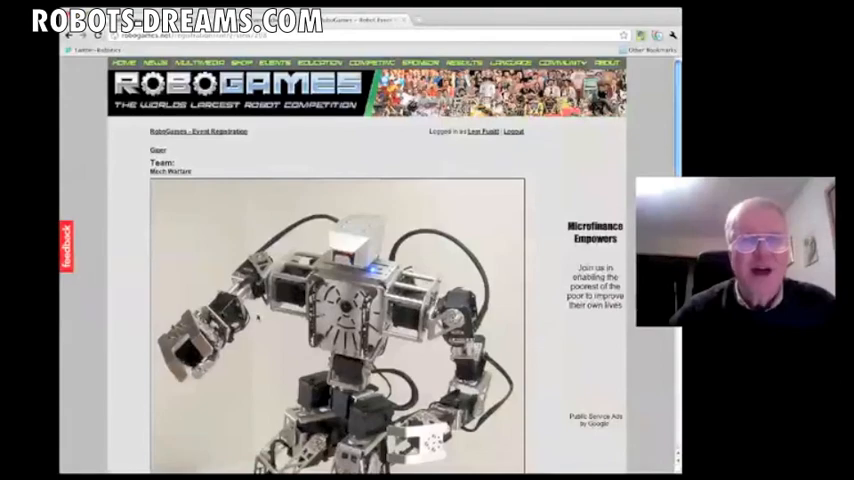
scroll("down", 3)
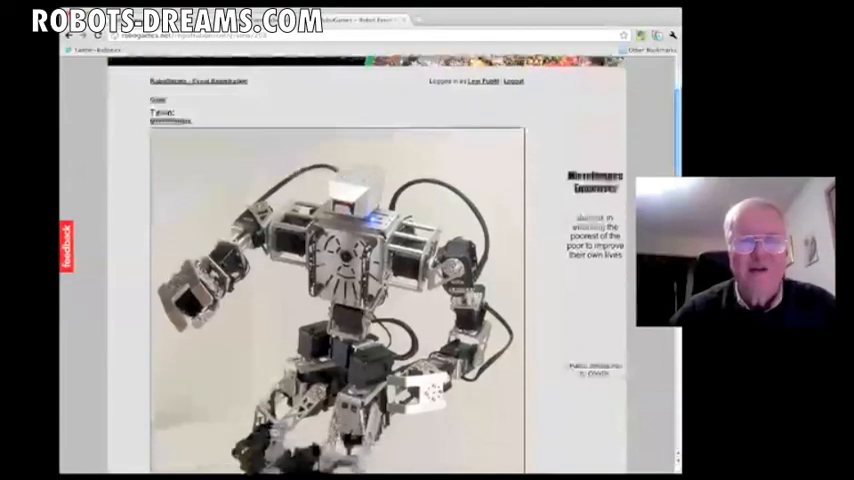
scroll("down", 3)
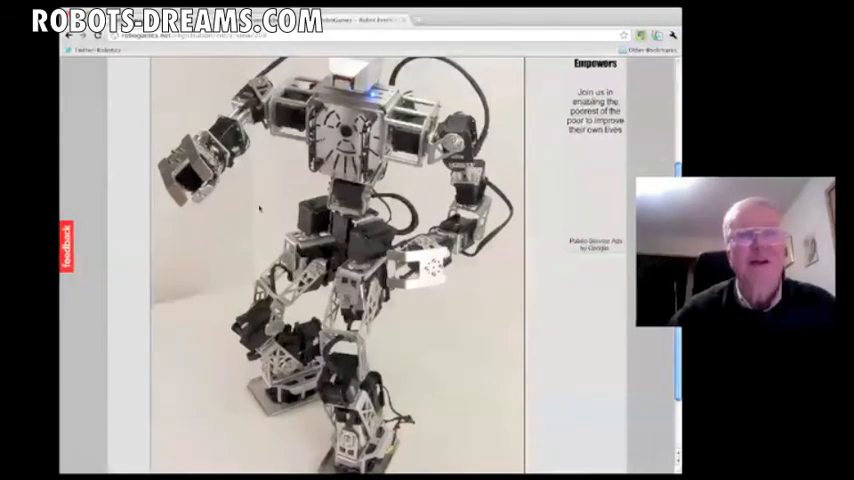
scroll("down", 3)
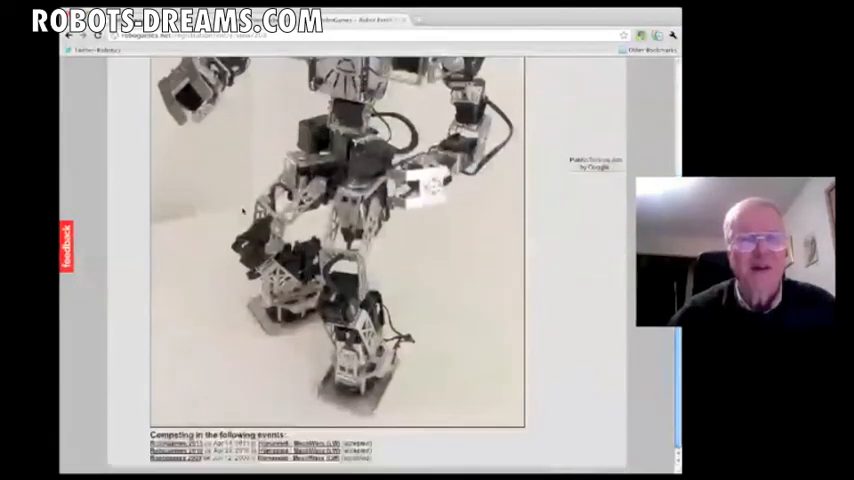